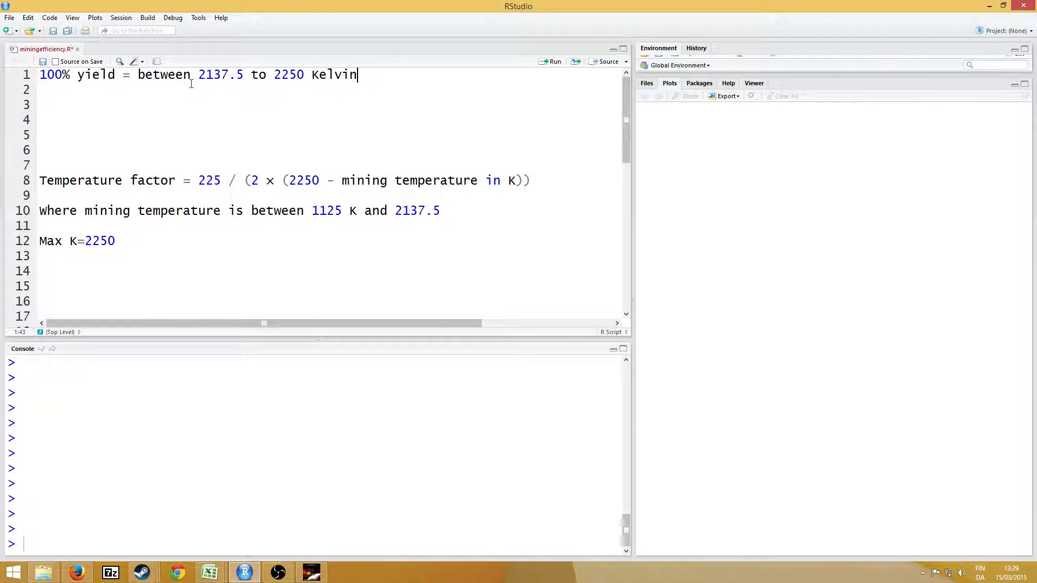
Step: Move the 'Max K=2250' note from line 12 to line 3, below the 100% yield line
double_click(220, 74)
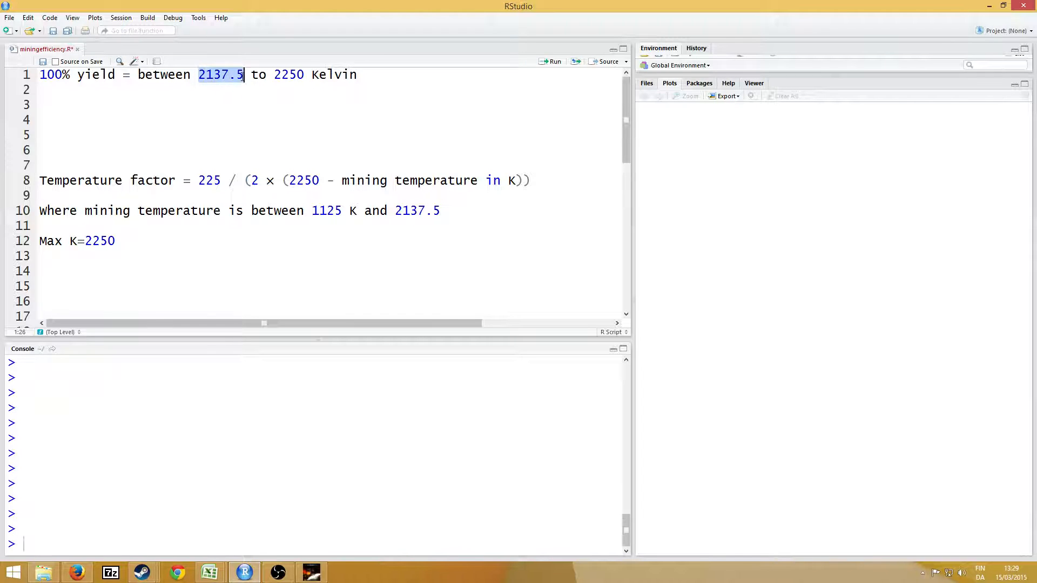
left_click(288, 74)
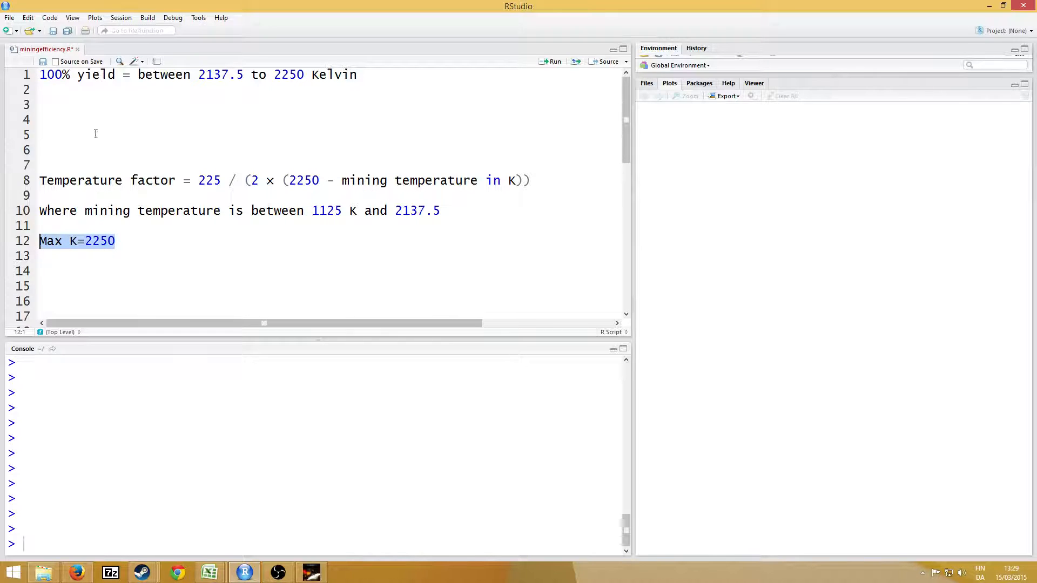
key("Delete")
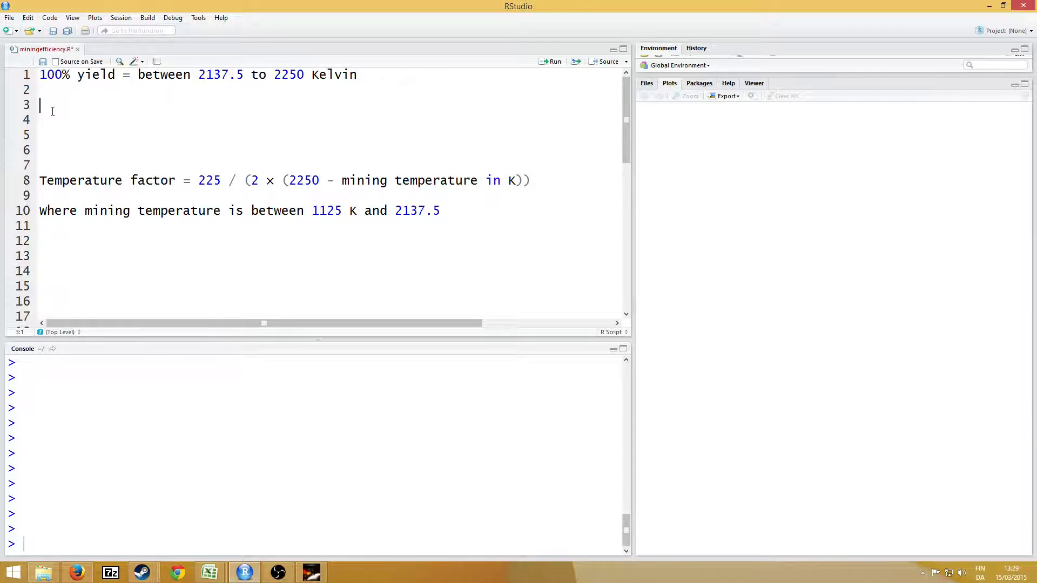
type("Max K=2250")
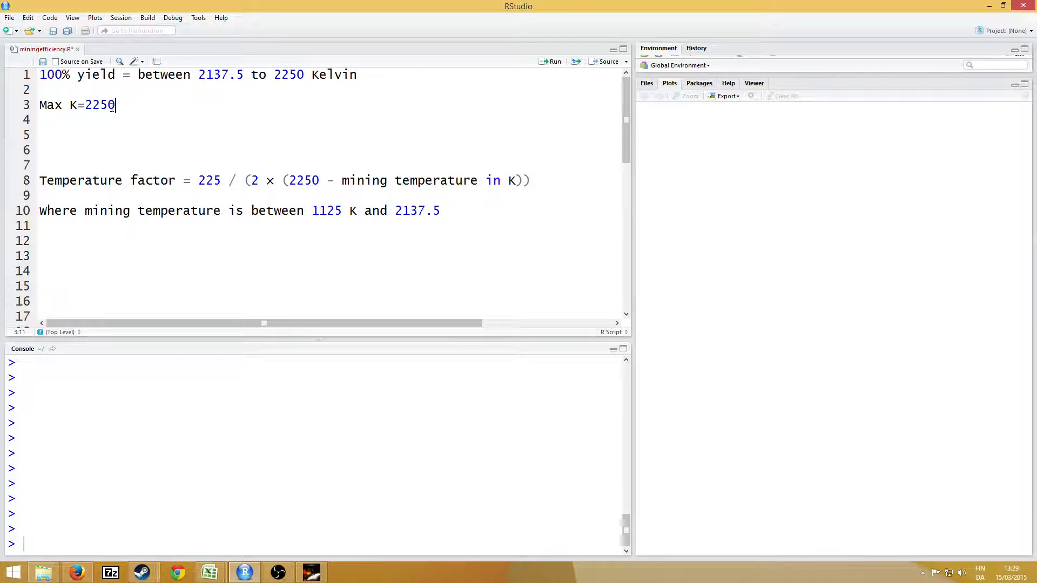
double_click(98, 105)
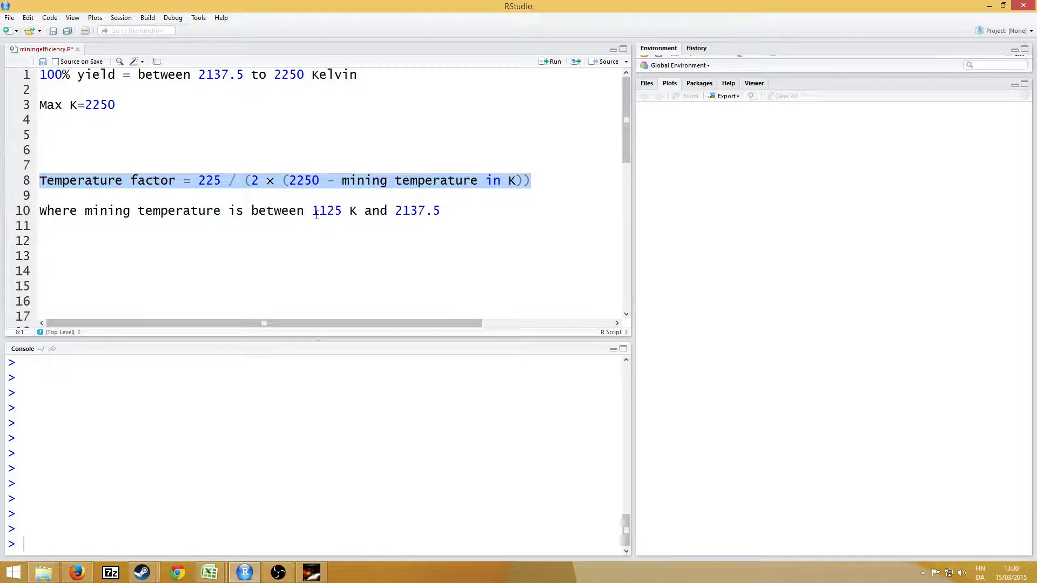
double_click(326, 210)
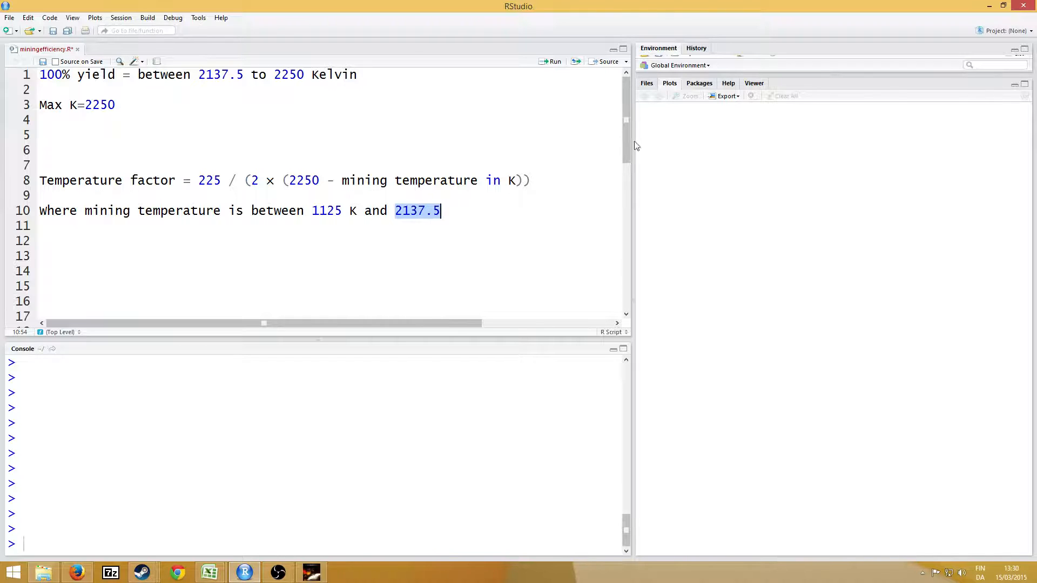
Step: Scroll the script to lines 24–40 with the eq function, x and y definitions
scroll("down", 3)
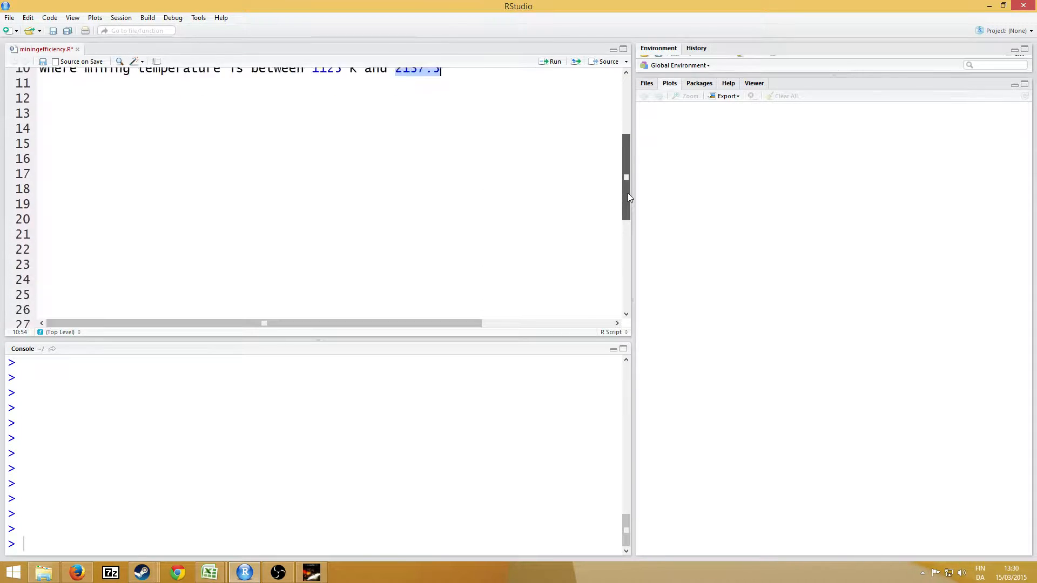
scroll("down", 3)
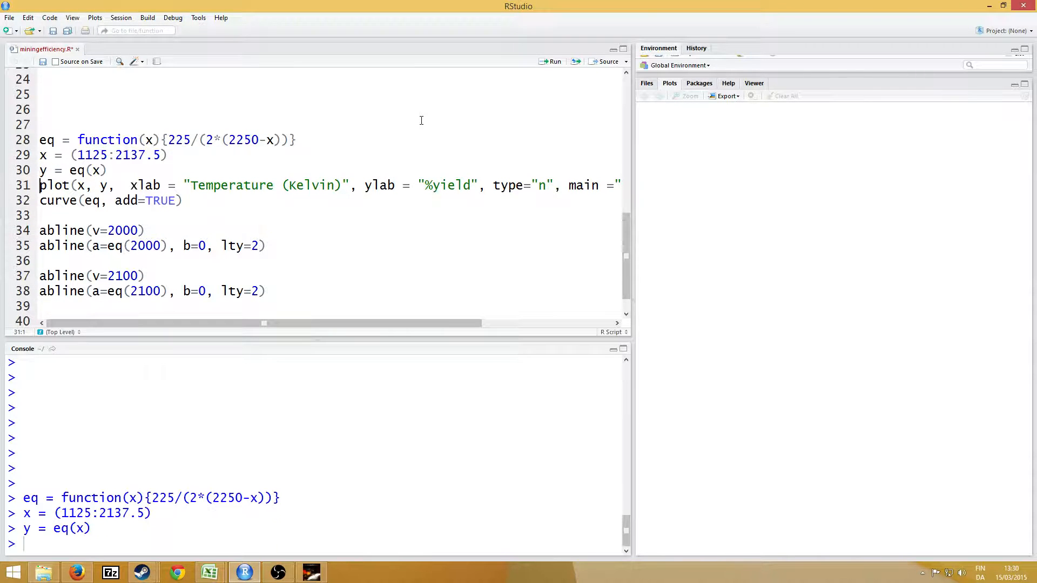
Step: Draw the 'mining efficiency' curve of %yield vs Temperature (Kelvin) and widen the Plots pane
left_click(551, 61)
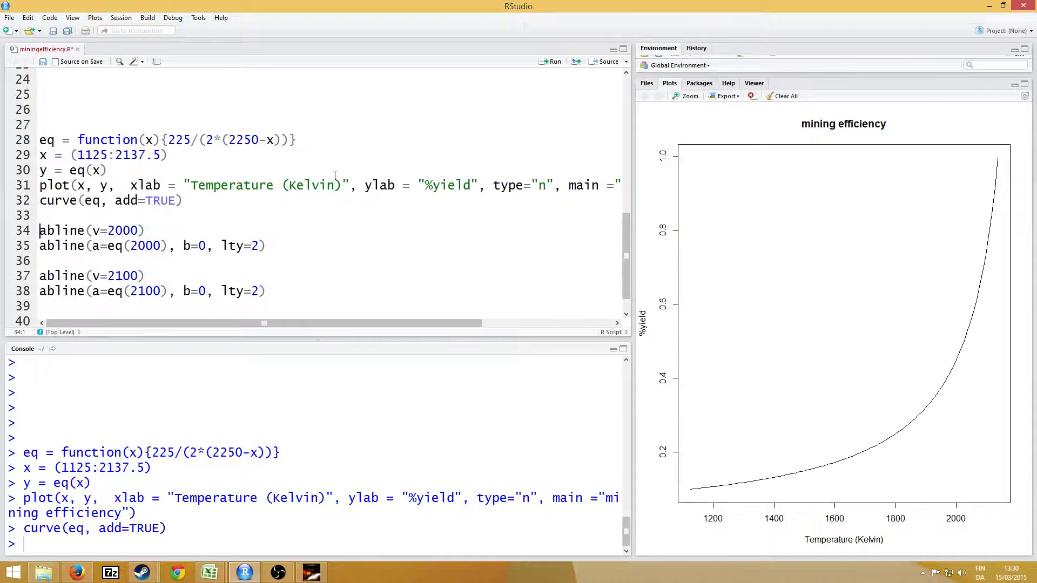
mouse_move(634, 192)
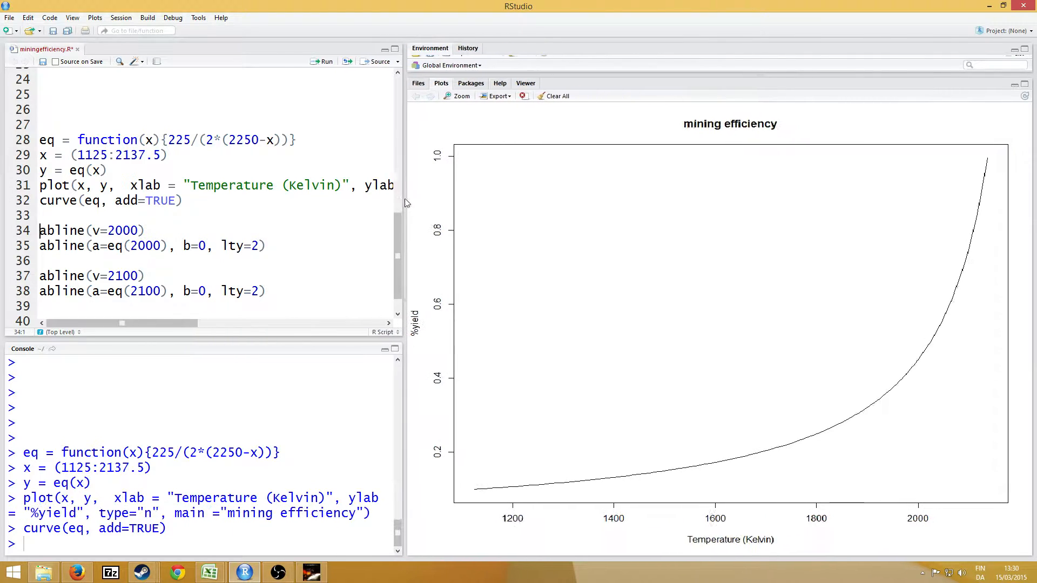
left_click_drag(405, 265, 338, 265)
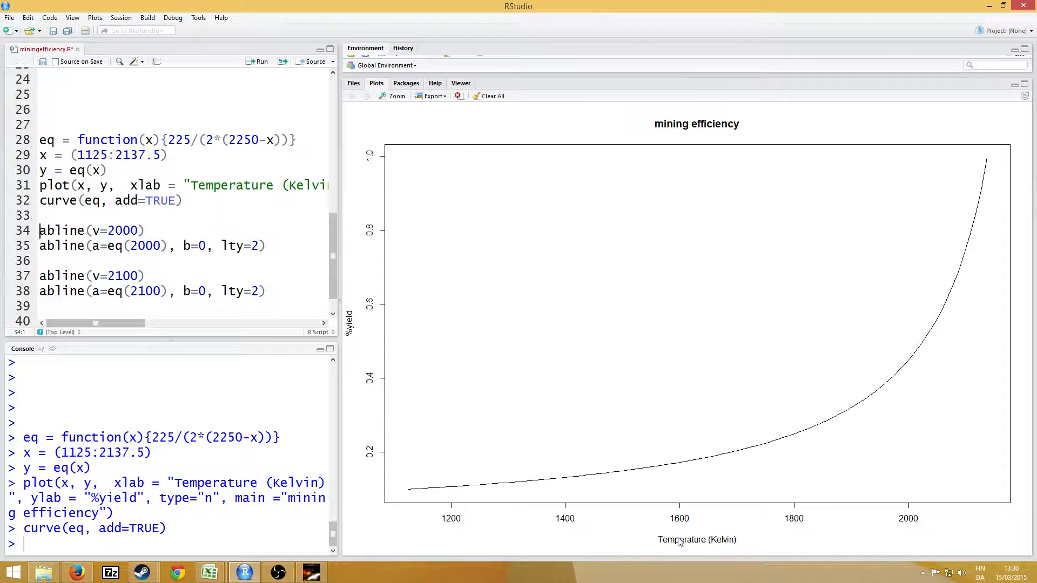
mouse_move(367, 469)
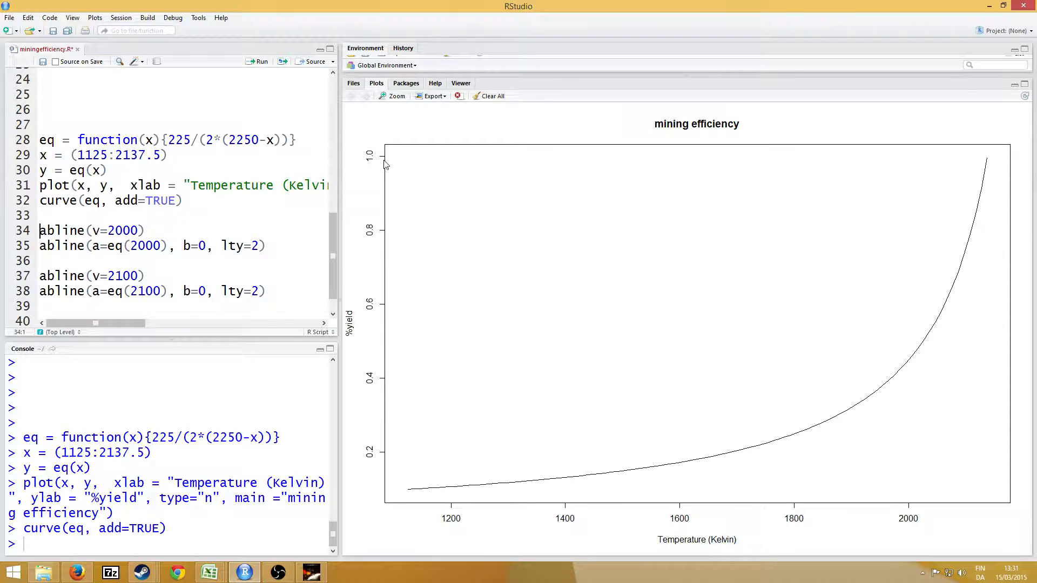
mouse_move(997, 164)
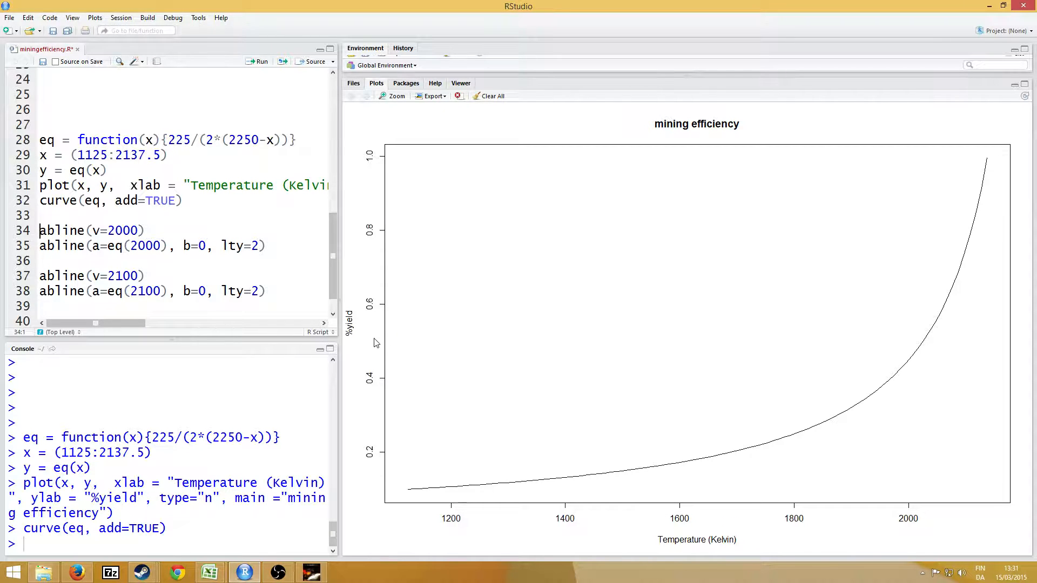
mouse_move(436, 318)
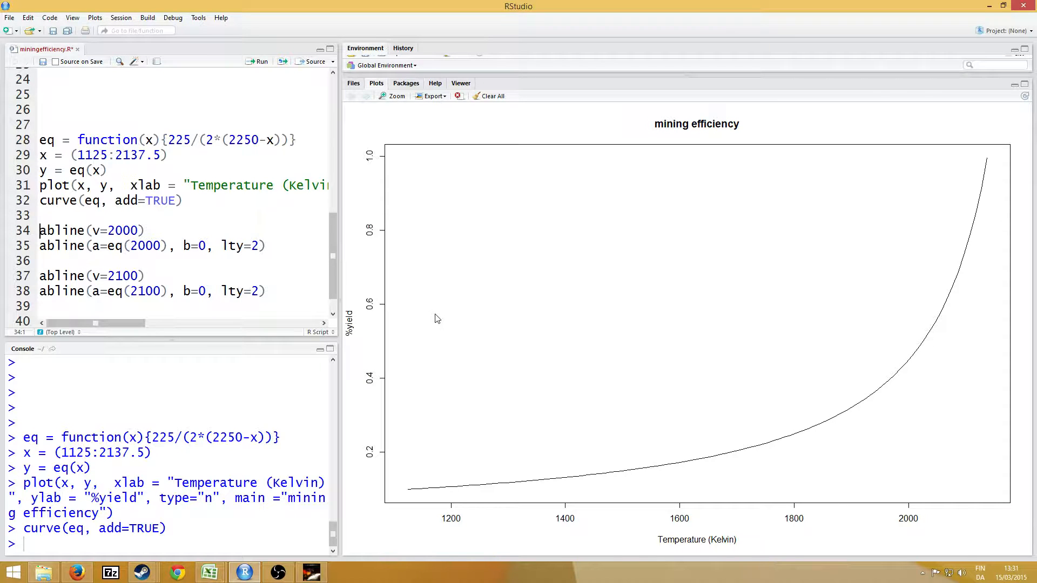
mouse_move(561, 333)
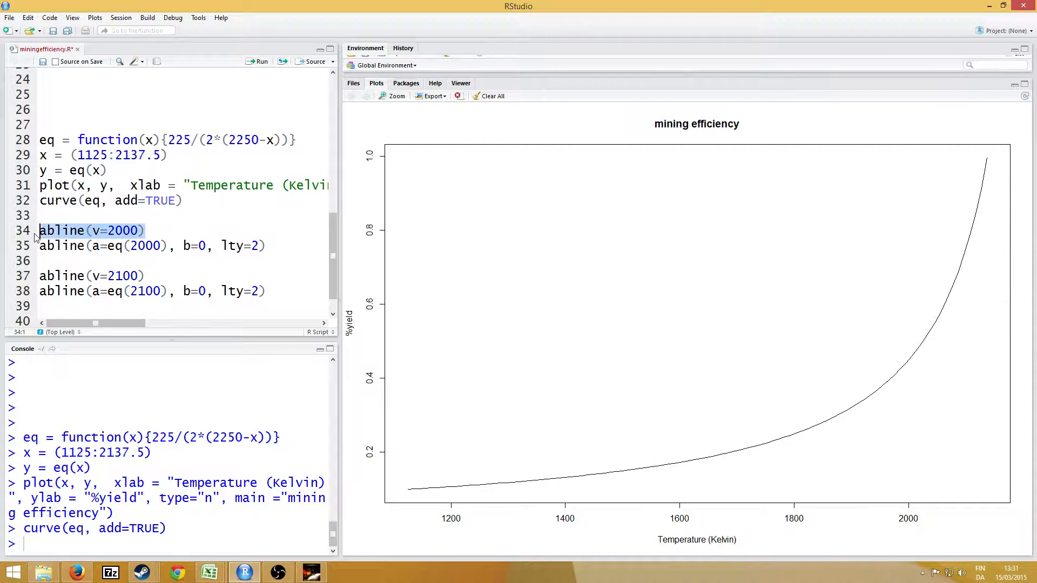
Step: Add a vertical line at 2000 K and a dashed horizontal line at its yield
left_click(147, 230)
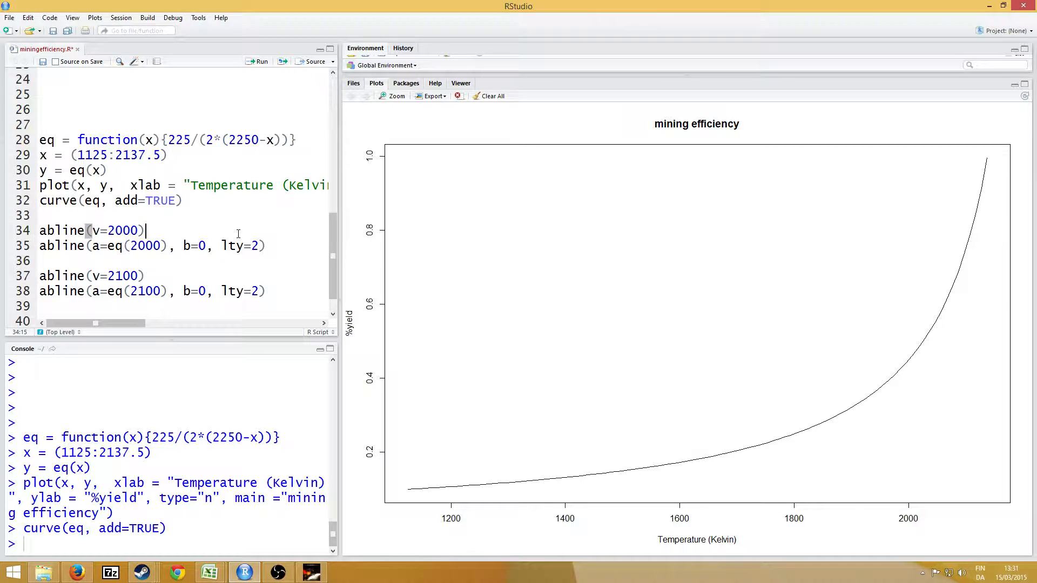
left_click(257, 61)
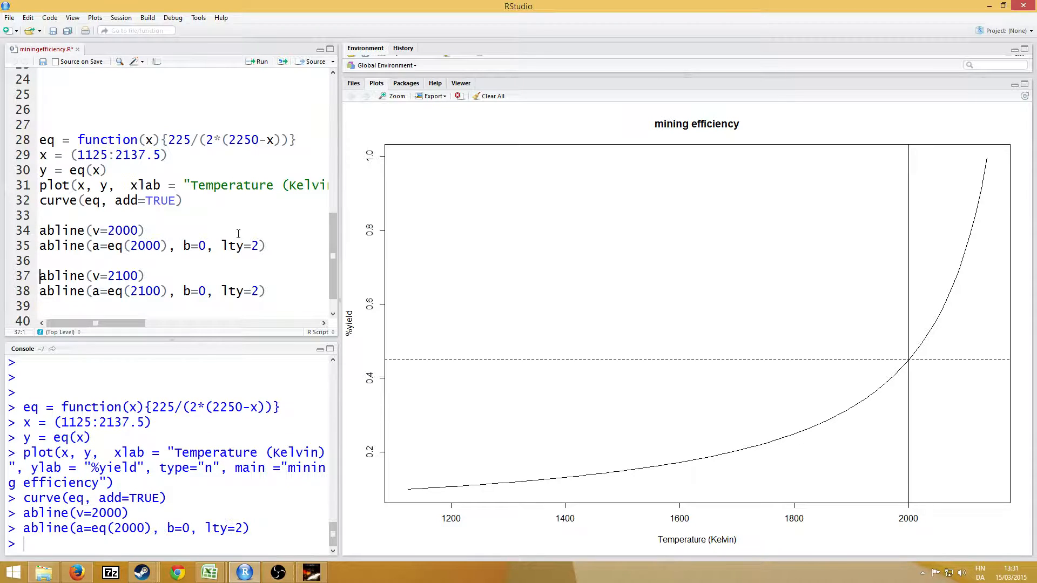
mouse_move(905, 362)
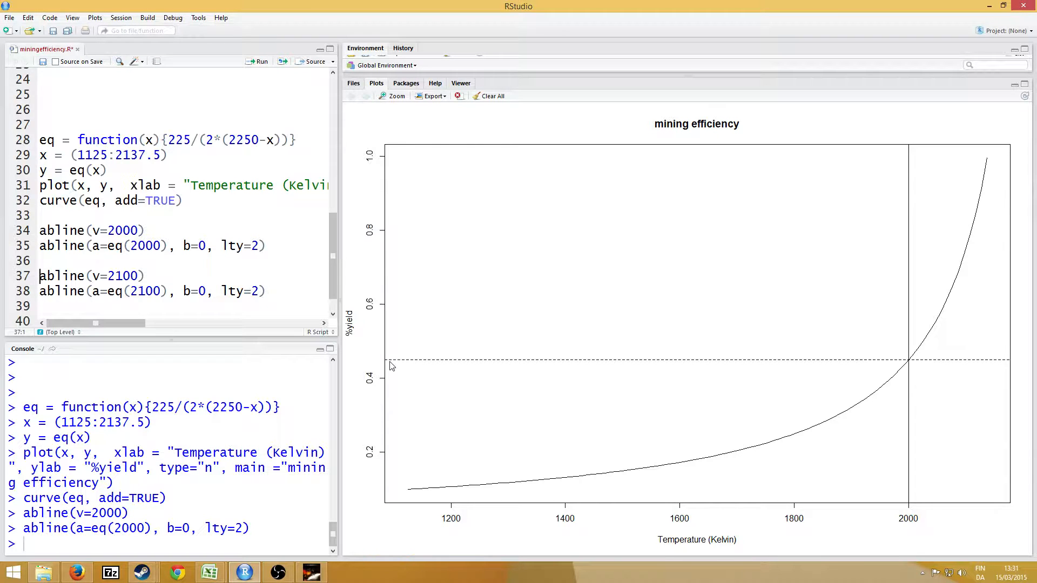
mouse_move(918, 321)
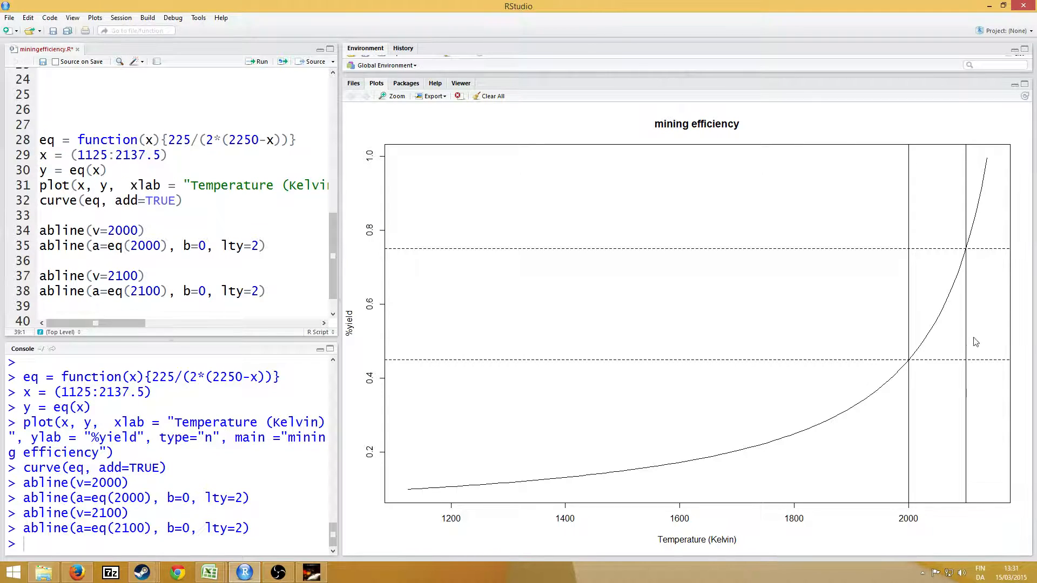
mouse_move(387, 251)
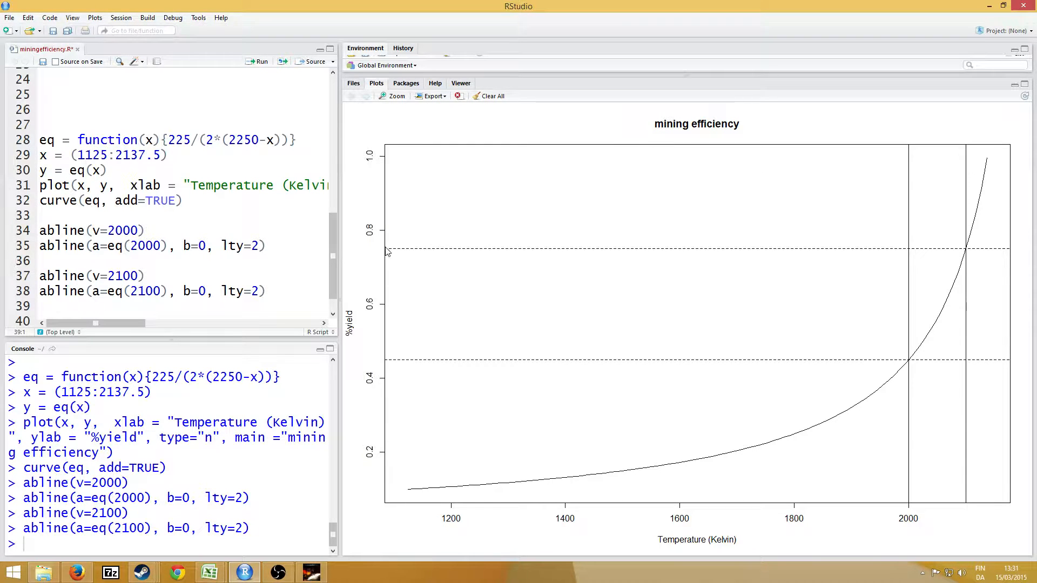
mouse_move(395, 253)
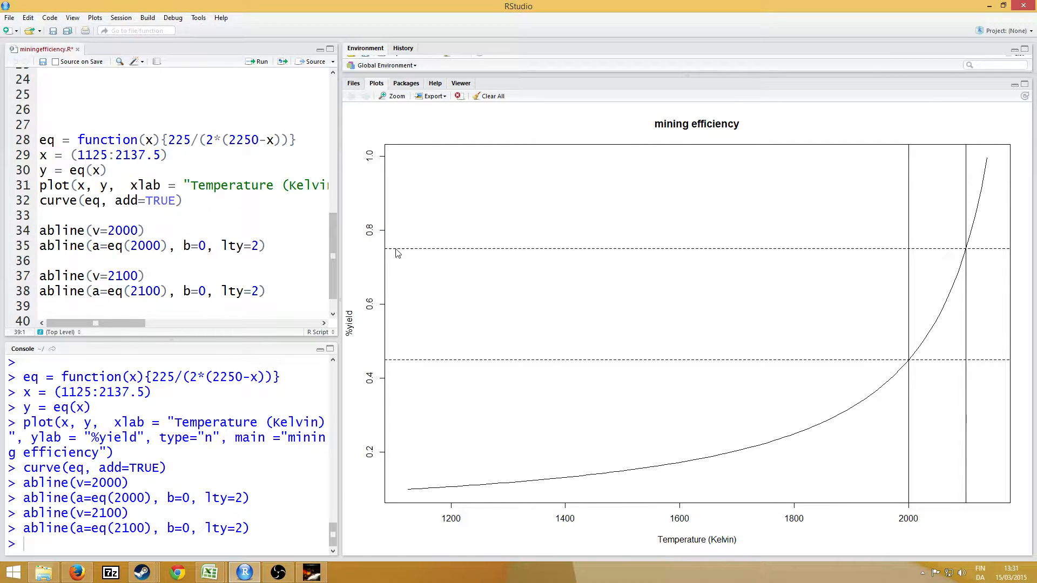
mouse_move(978, 168)
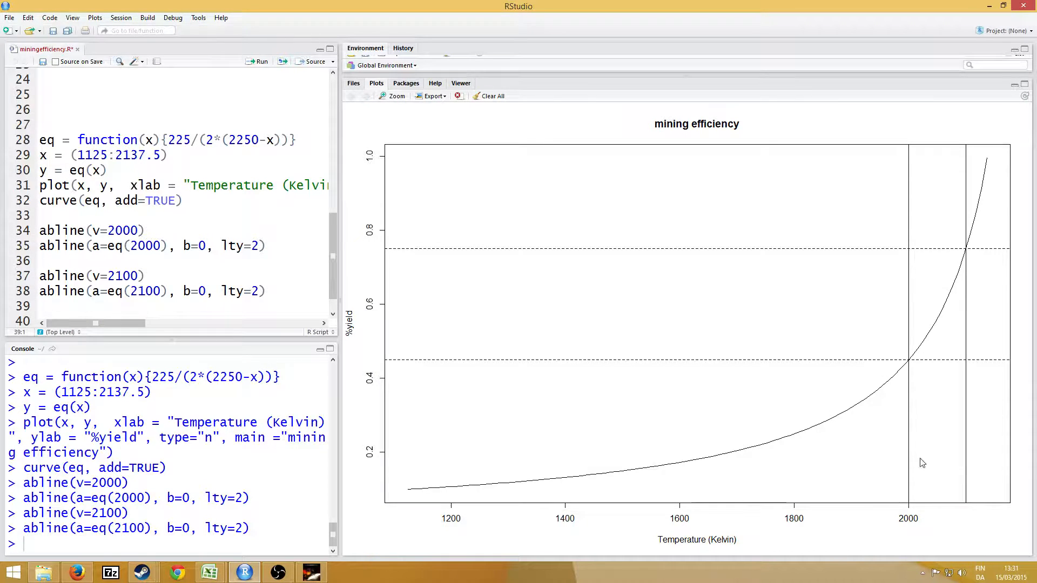
mouse_move(912, 363)
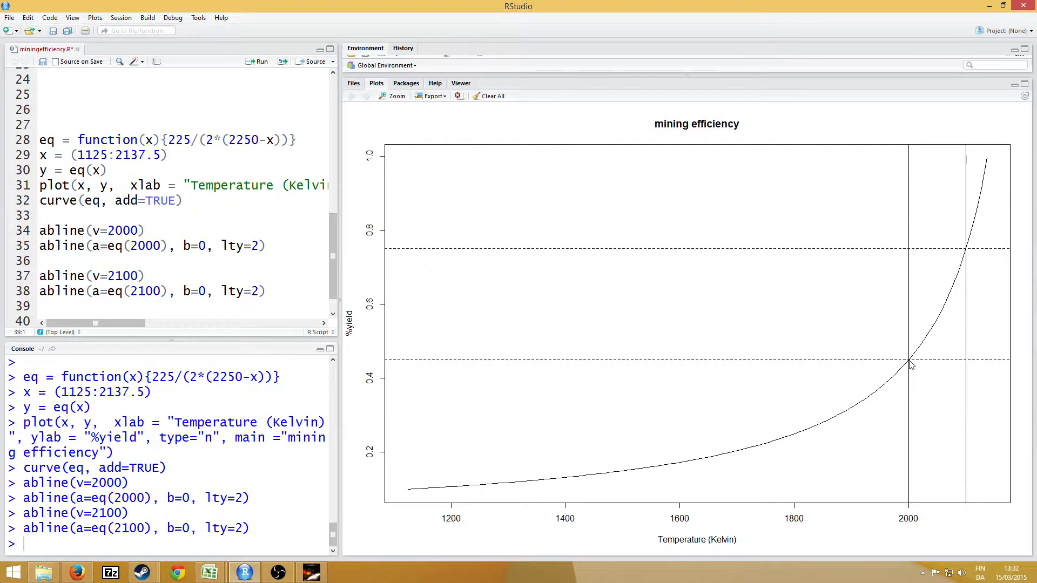
mouse_move(700, 458)
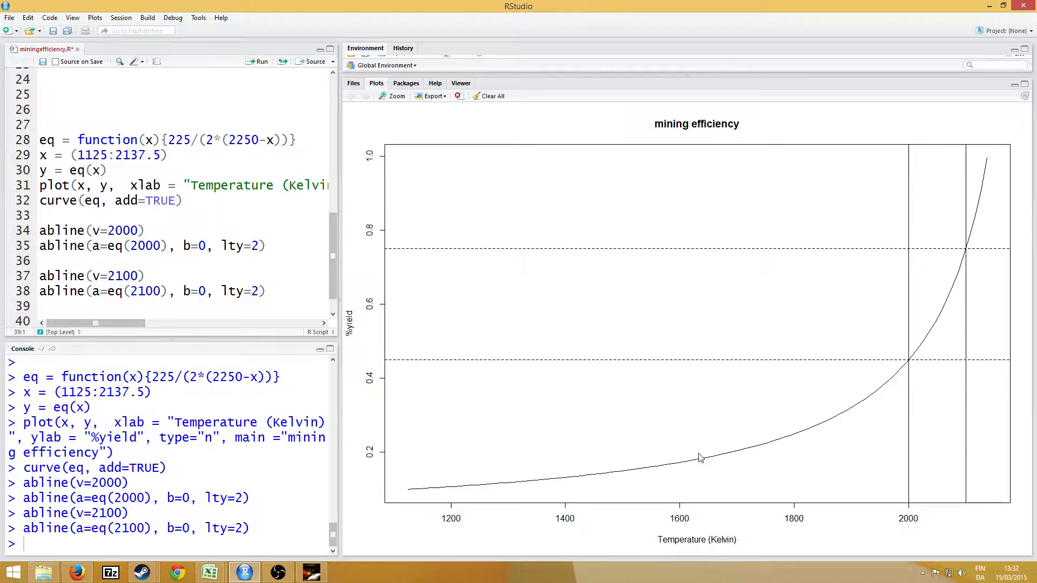
mouse_move(997, 201)
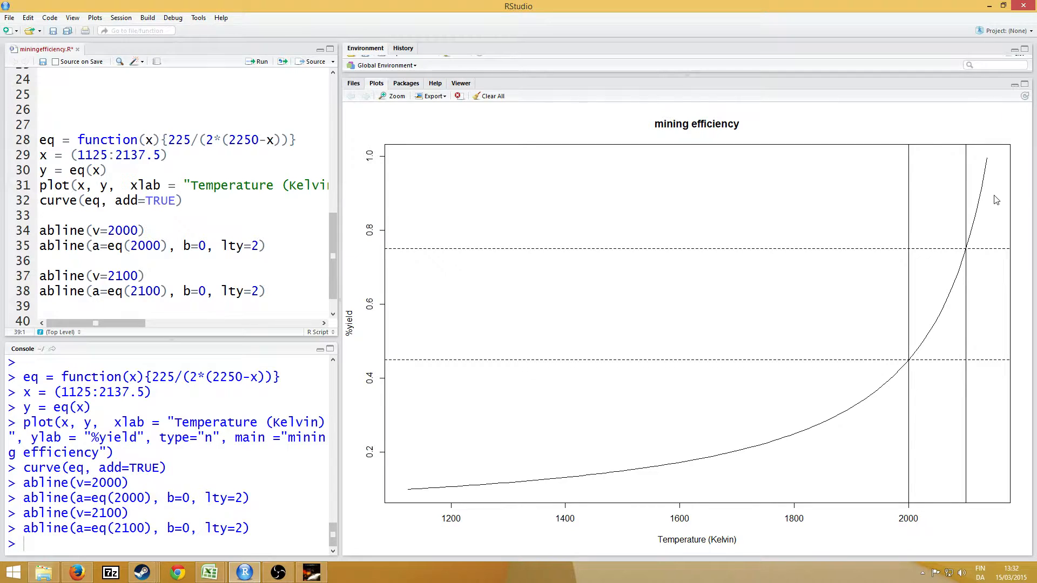
mouse_move(999, 141)
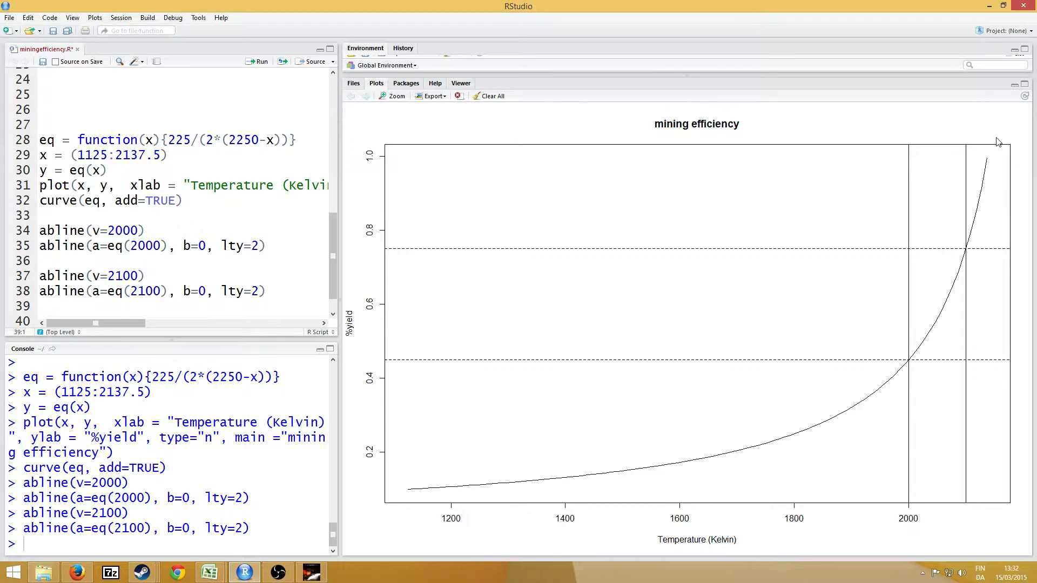